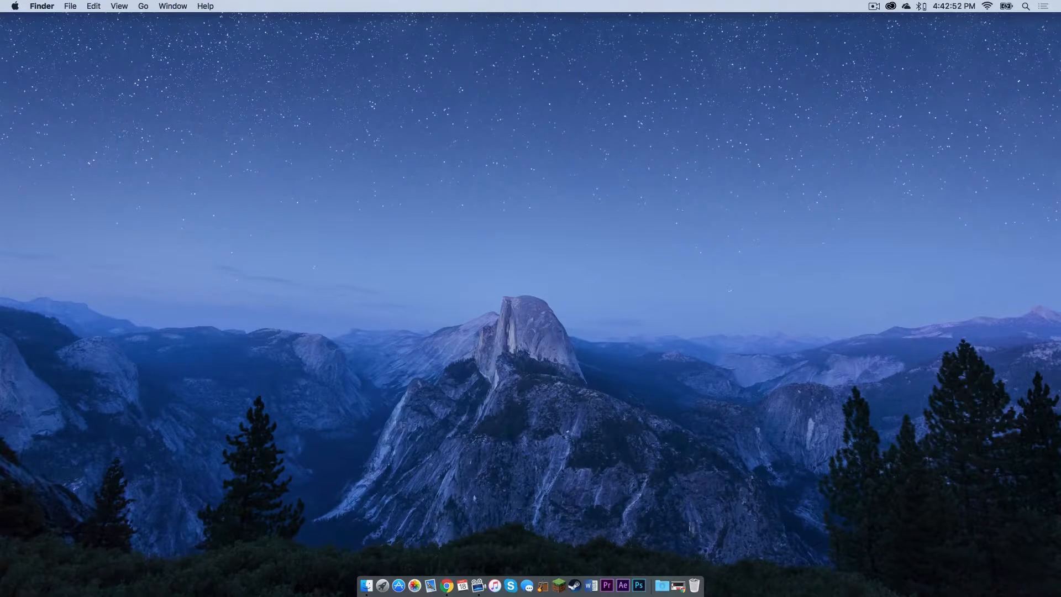
Show the files.minecraftforge.net 1.9.4 page in Chrome with the Download Latest box in view
left_click(454, 585)
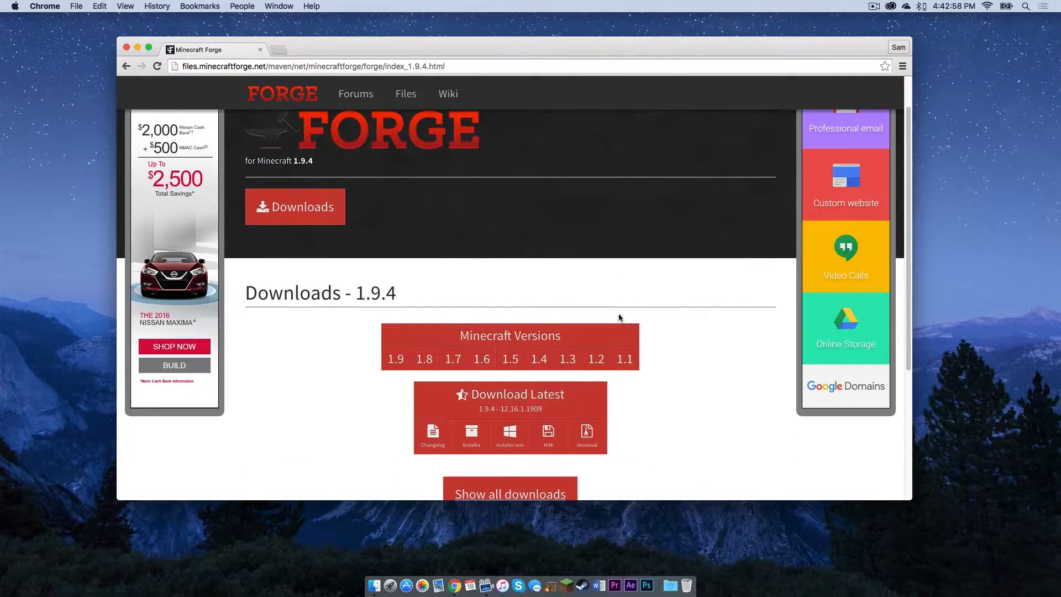
scroll("down", 3)
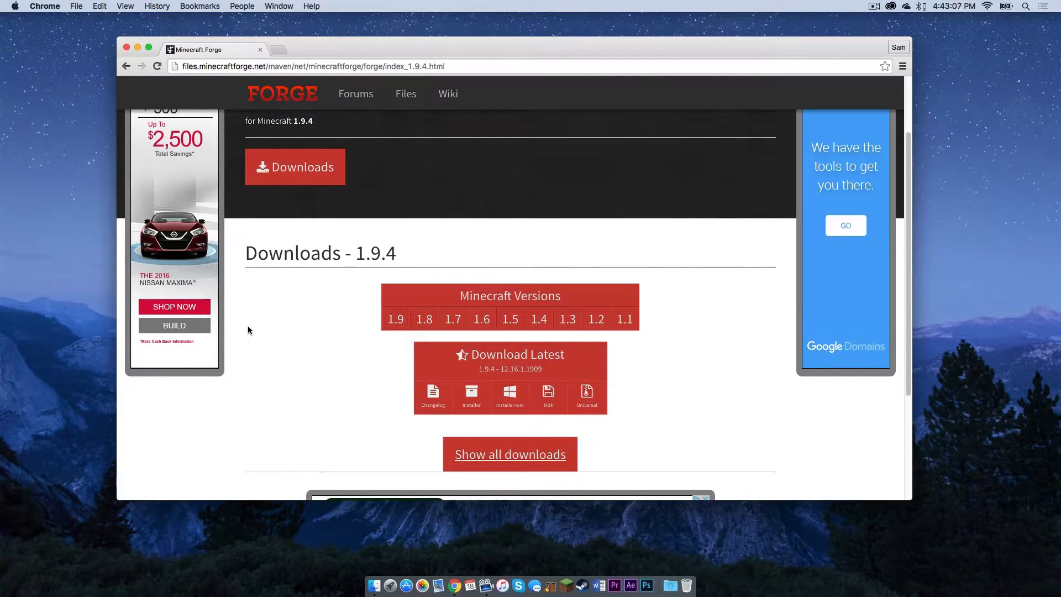
mouse_move(290, 328)
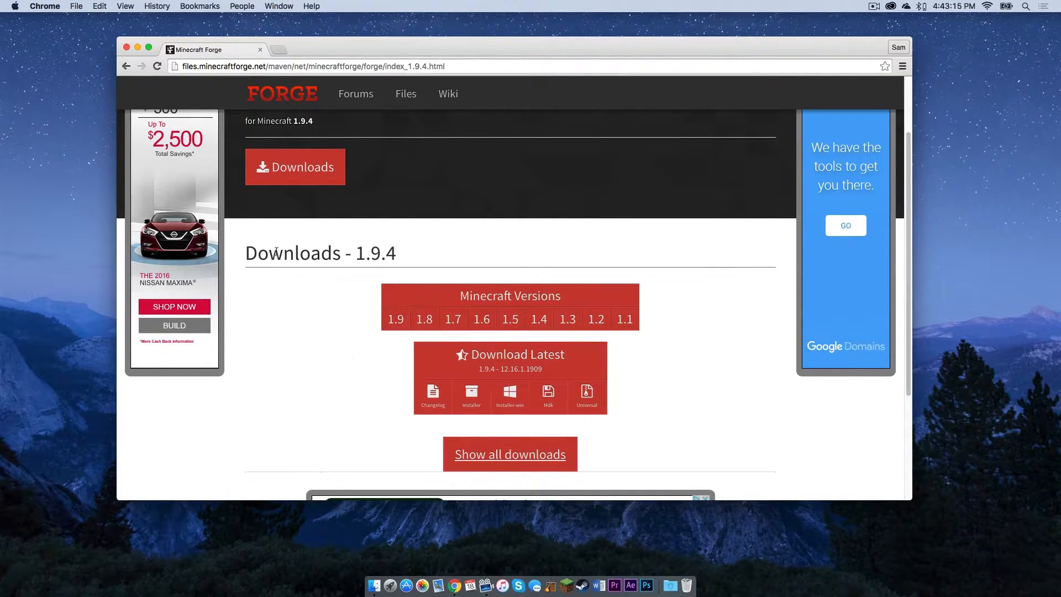
left_click_drag(246, 252, 371, 252)
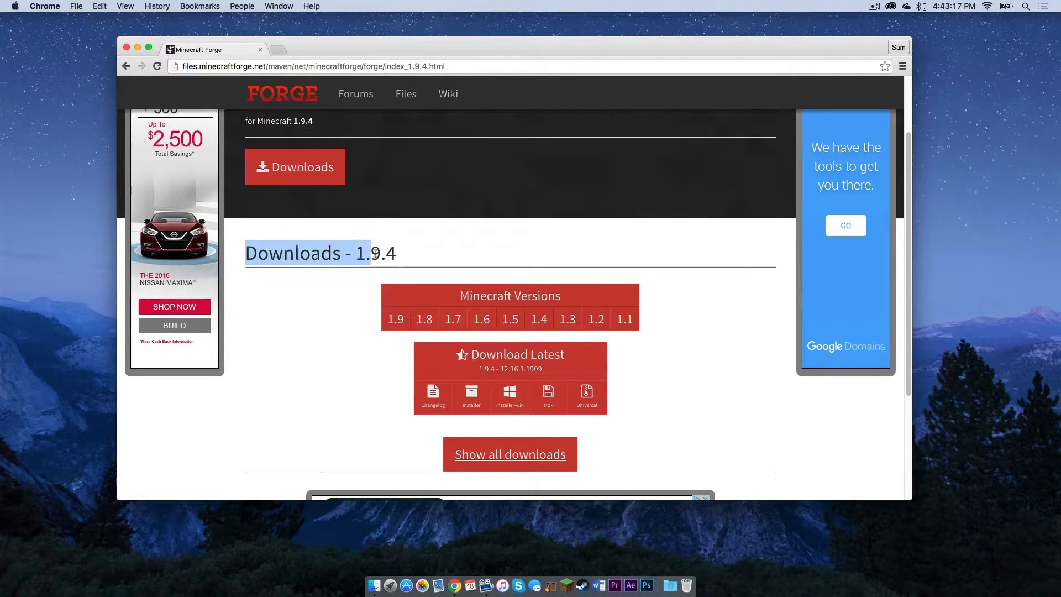
scroll("down", 3)
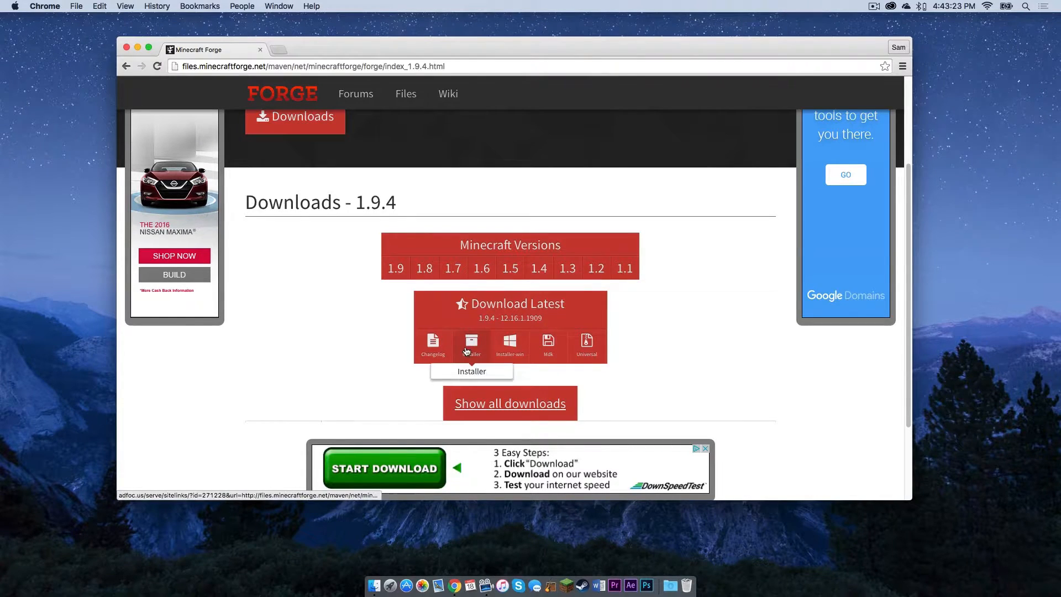
Download the latest Forge 1.9.4 installer jar, skipping the ad page and keeping the flagged file
left_click(470, 345)
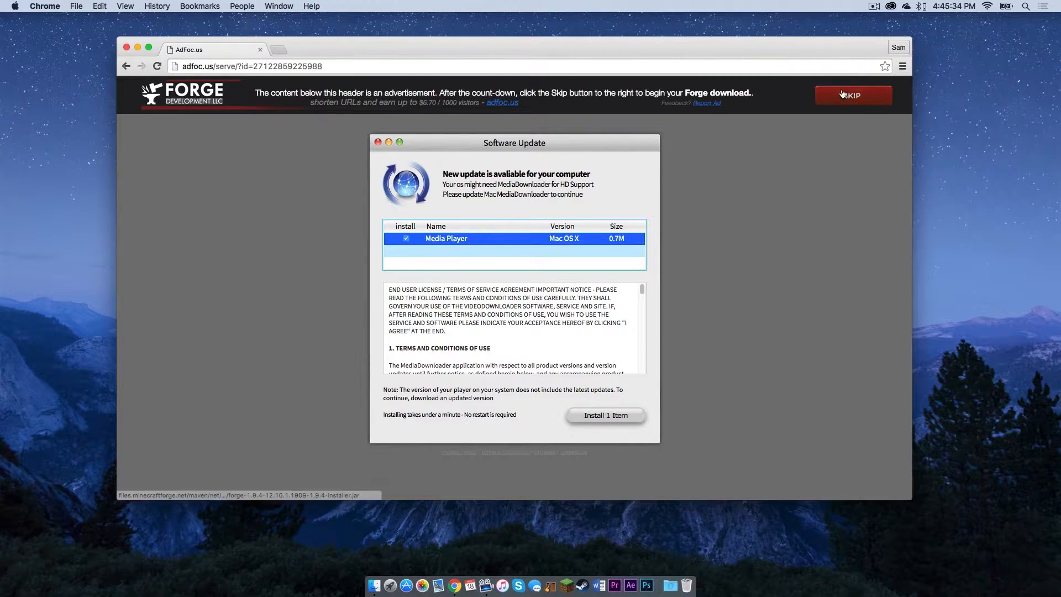
left_click(852, 95)
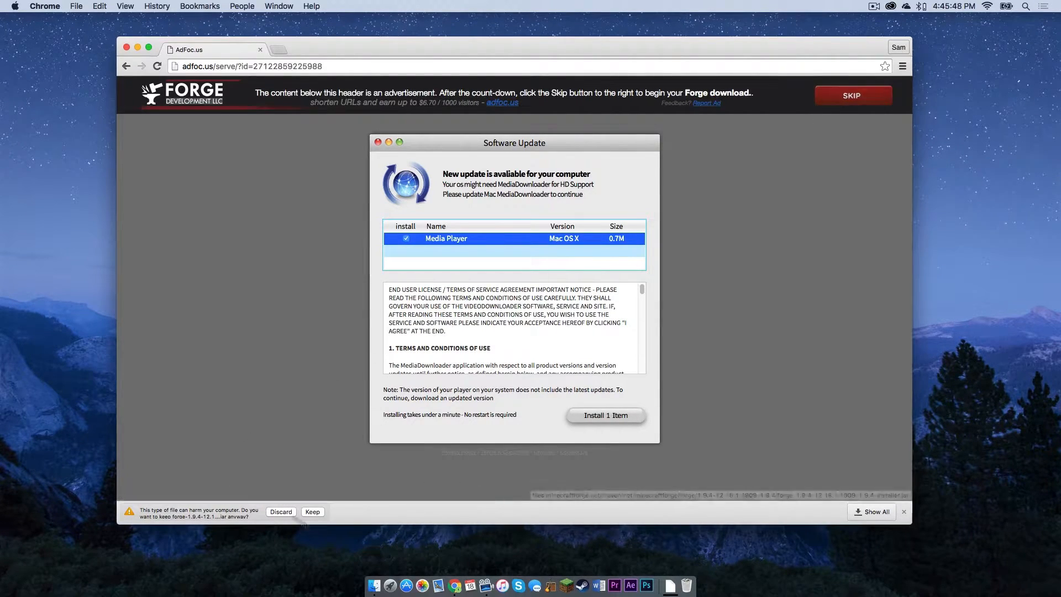
left_click(312, 511)
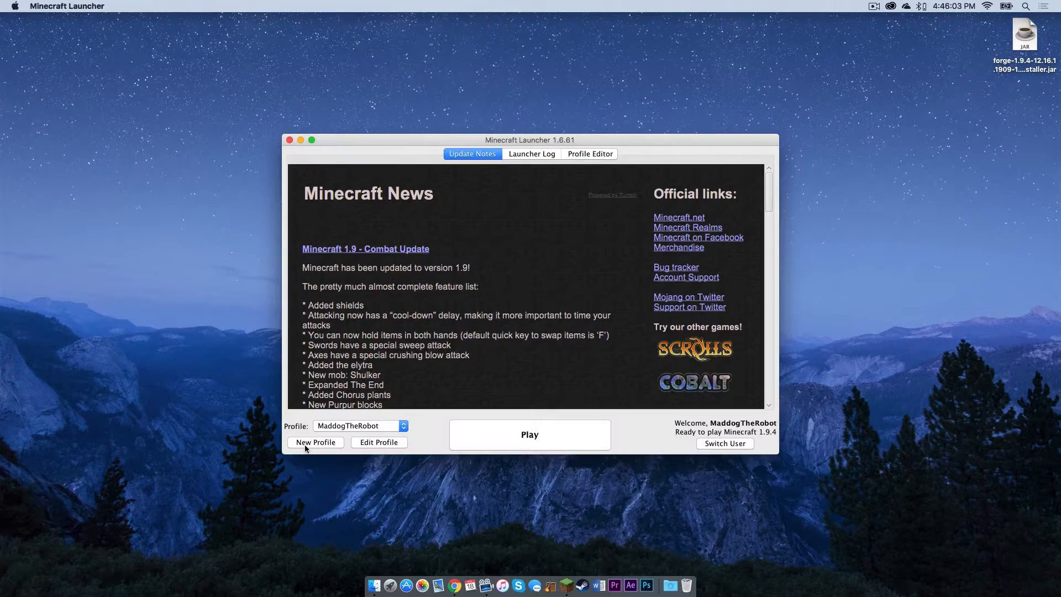
Create a launcher profile named 1.9.4 using release 1.9.4 and save it
left_click(315, 443)
type("1.9.4")
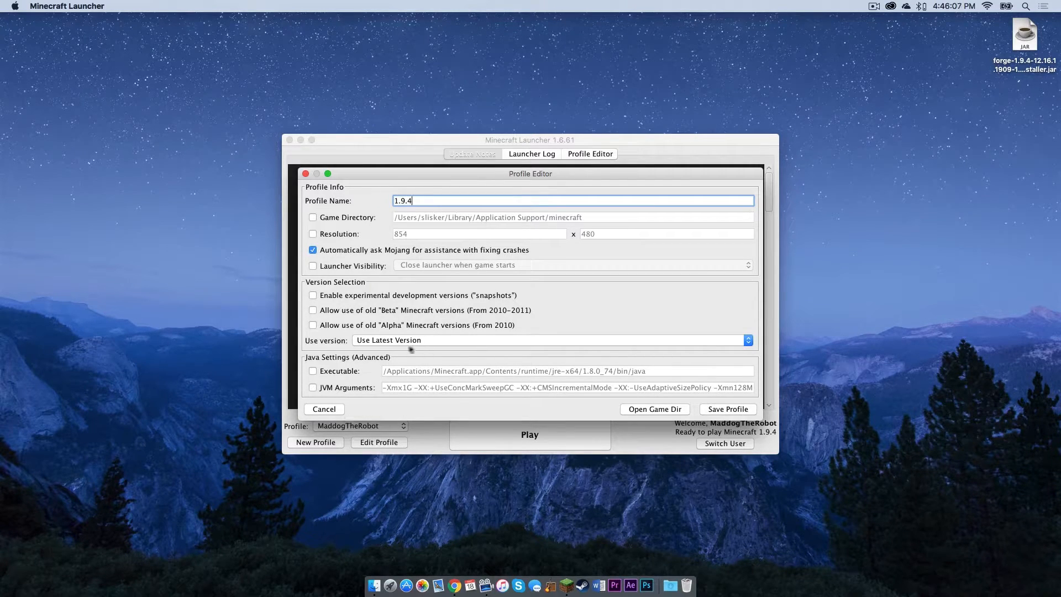
left_click(550, 340)
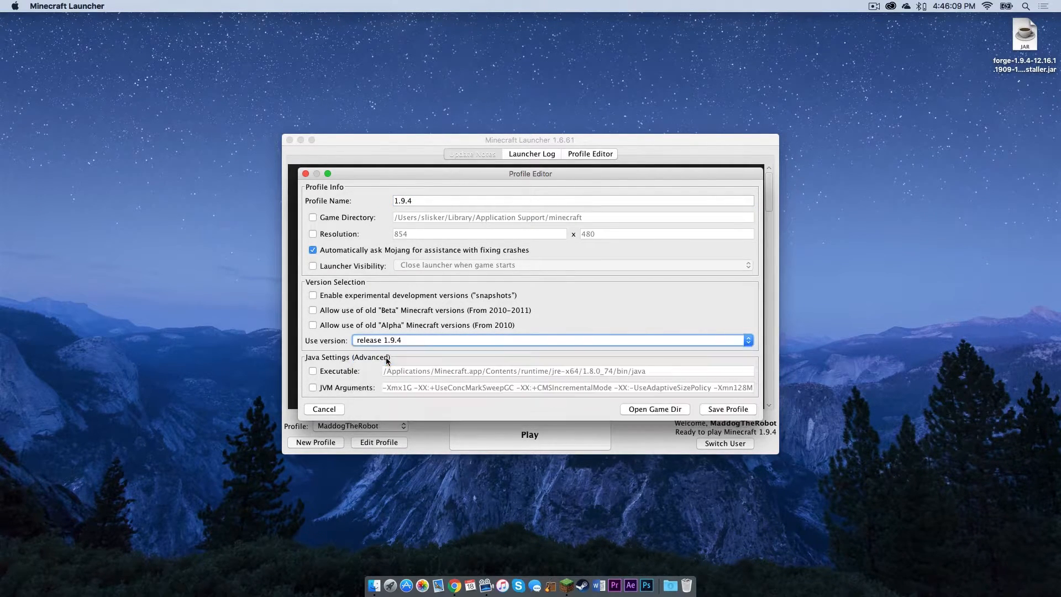
left_click(323, 409)
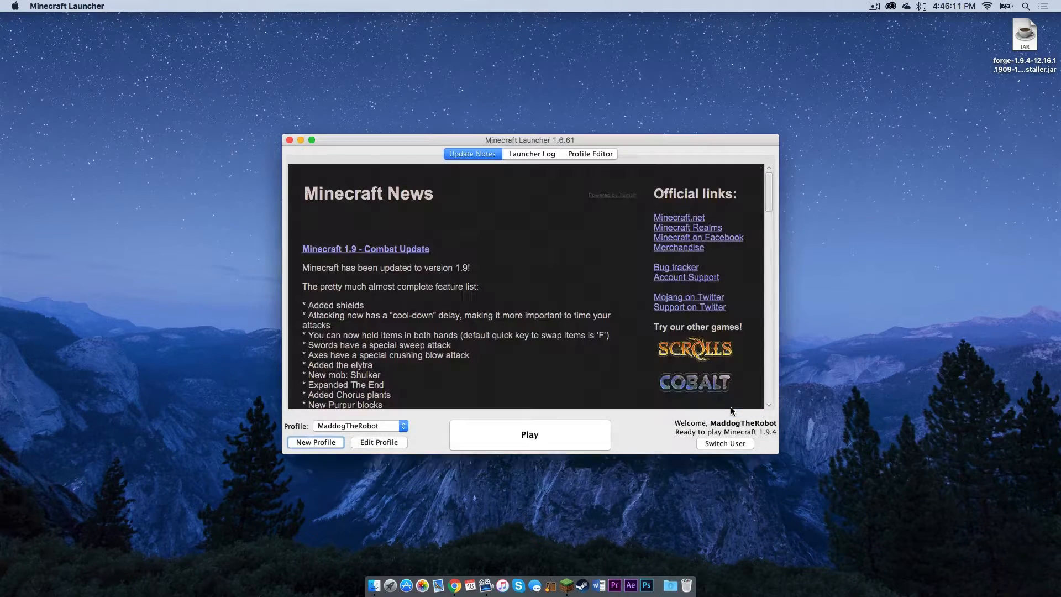
Select the 1.9.4 profile, launch the game once, and quit back to the desktop
left_click(359, 426)
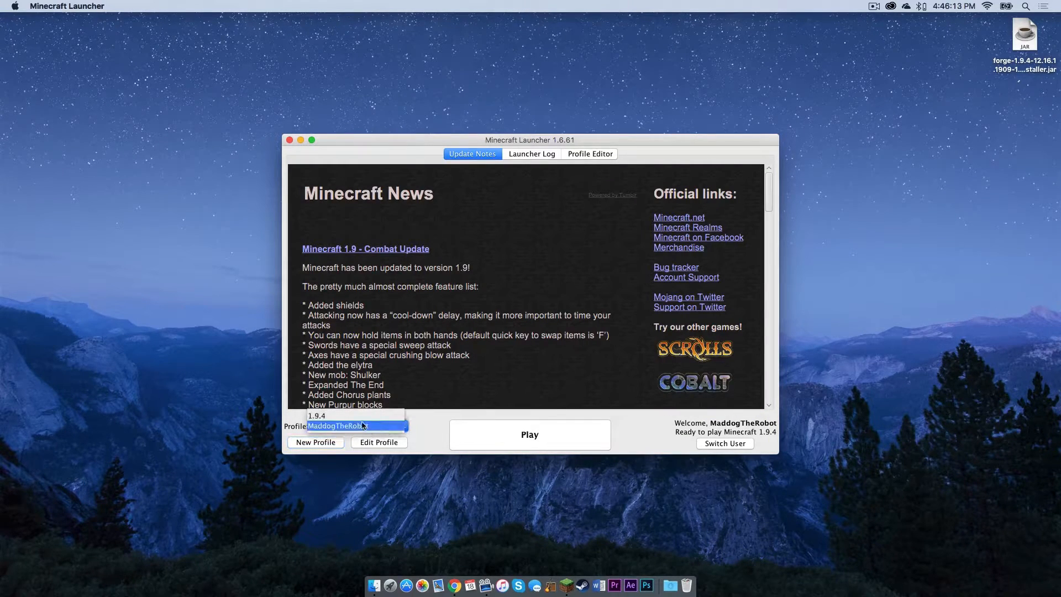
left_click(317, 416)
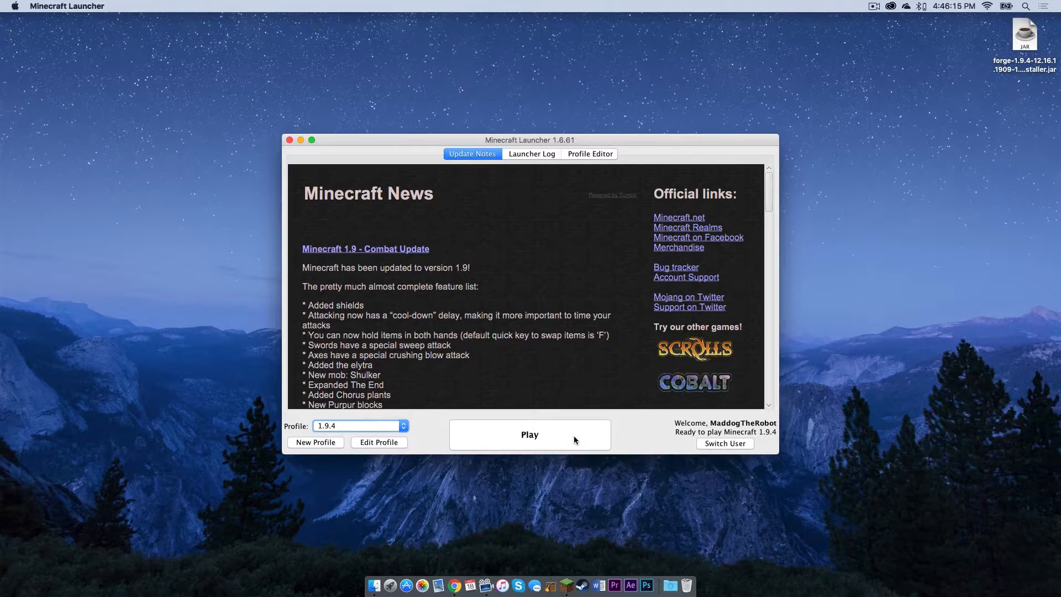
left_click(530, 435)
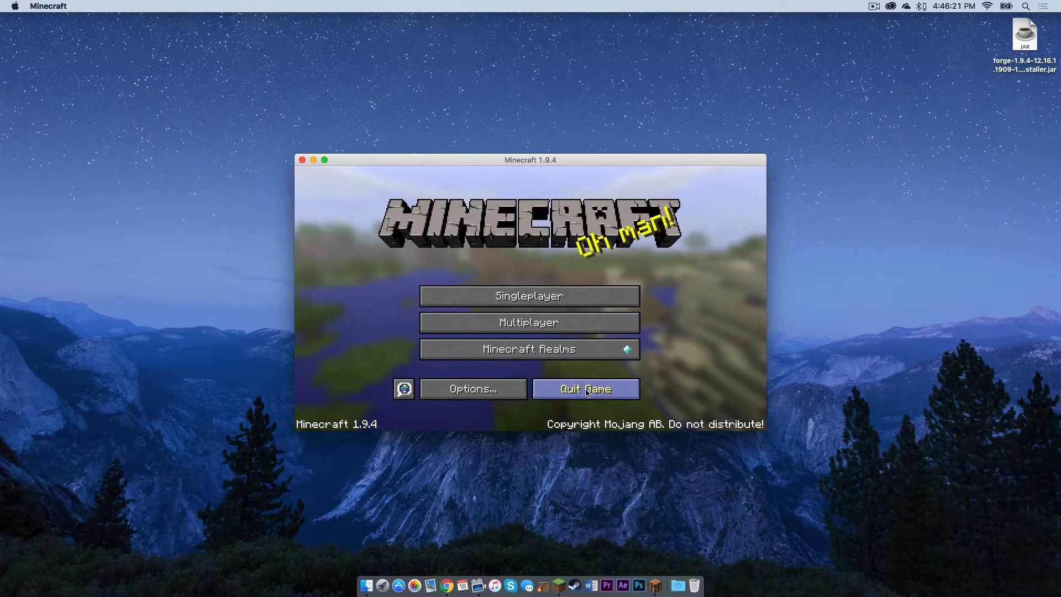
left_click(585, 388)
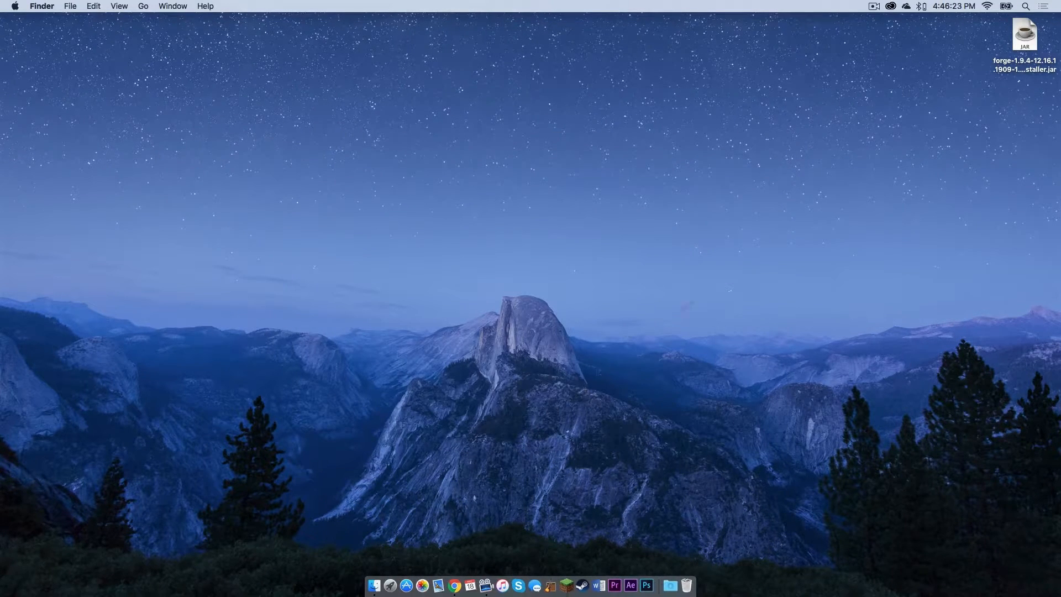
Run the downloaded Forge installer jar and install the Forge 1.9.4 client into the Minecraft folder
double_click(1024, 35)
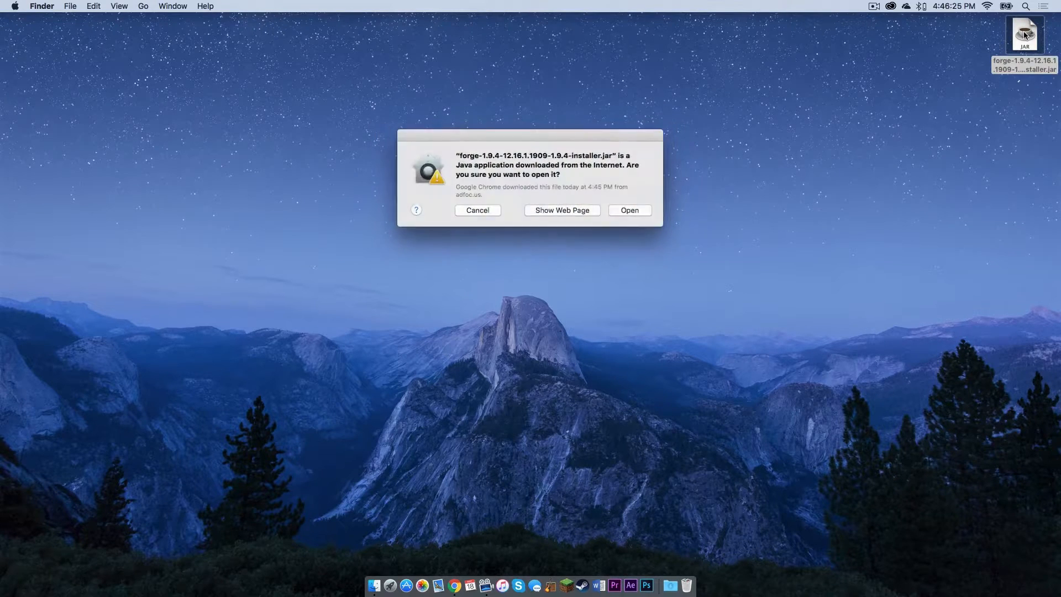
left_click(629, 210)
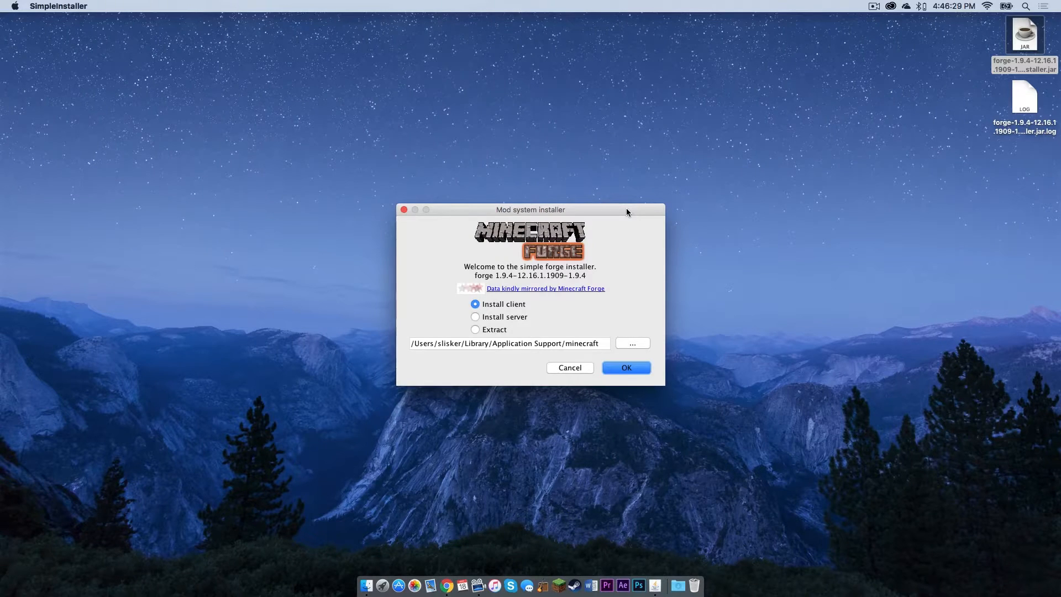
mouse_move(620, 362)
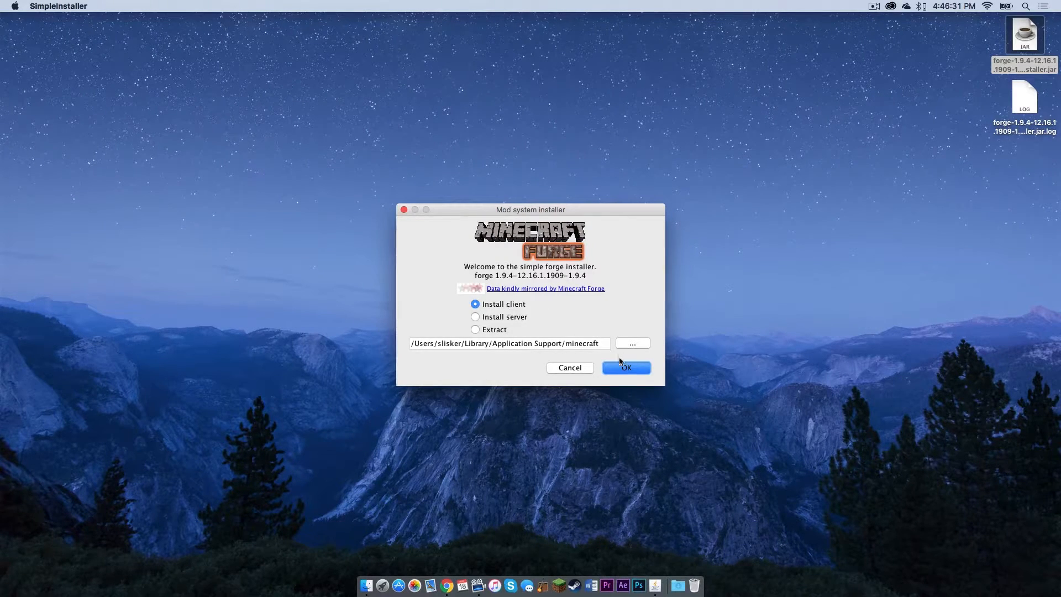
left_click(623, 367)
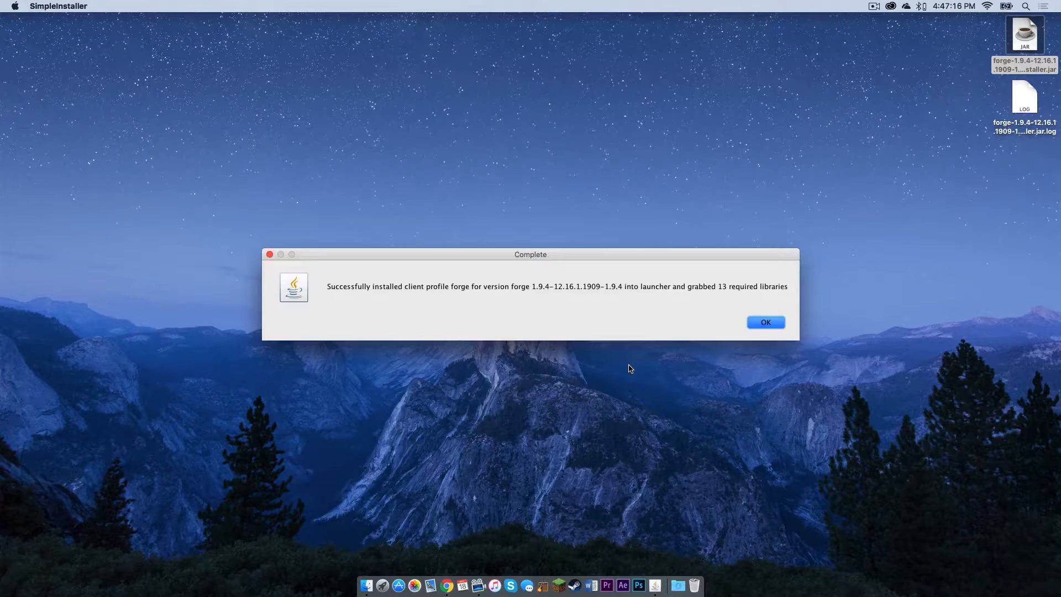
left_click(765, 322)
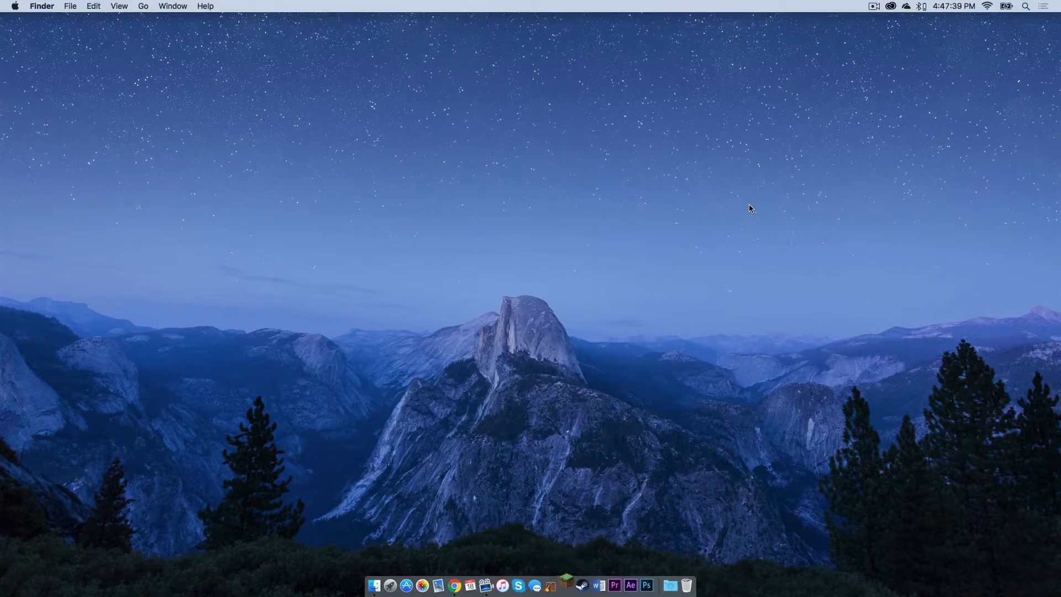
Launch Minecraft through the forge profile to confirm Forge 12.16.1.1909 loads, then quit the game
left_click(566, 586)
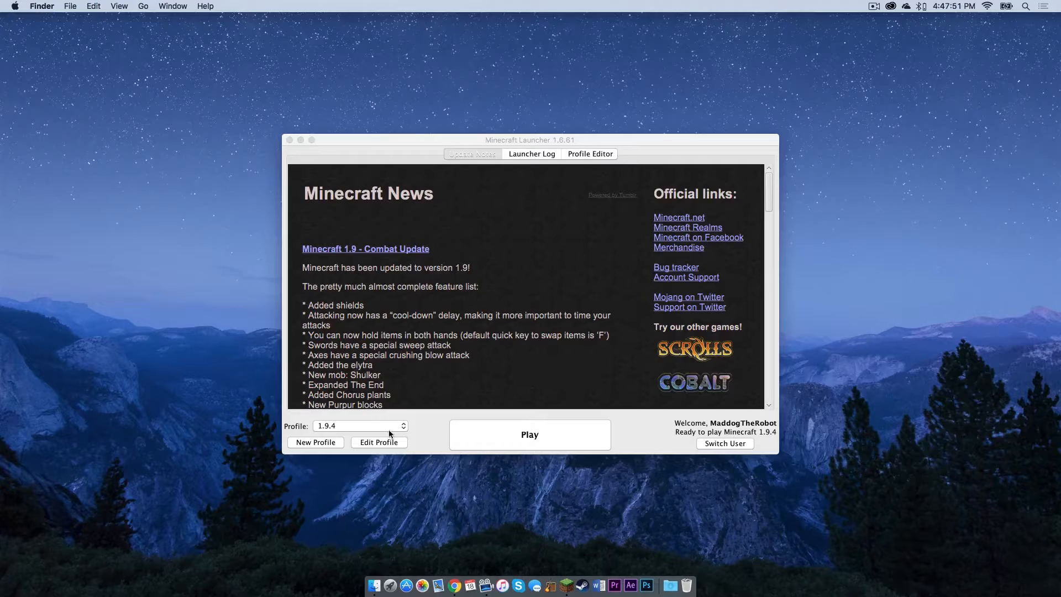
left_click(359, 426)
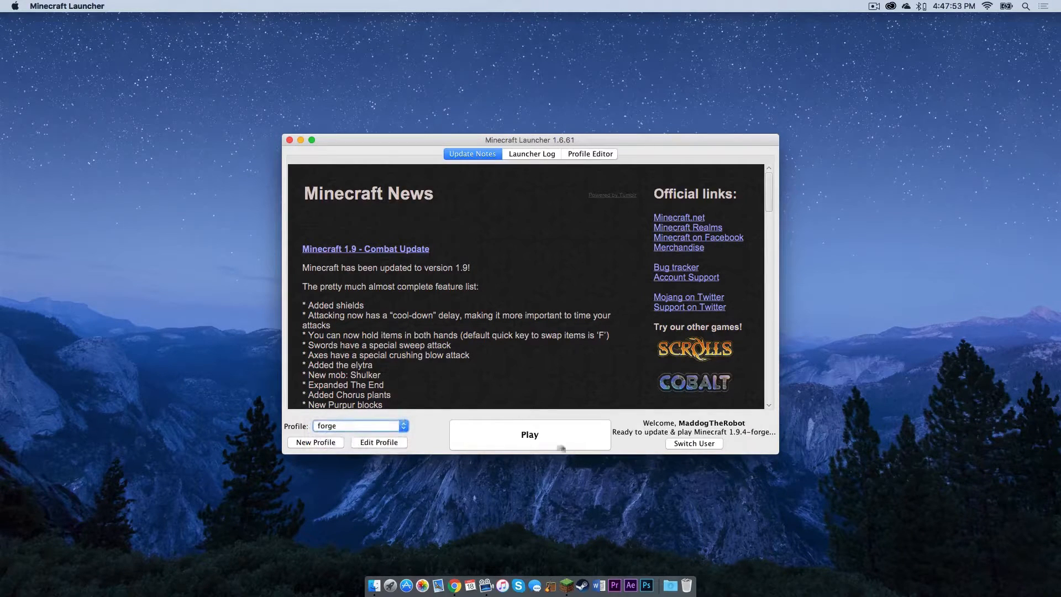
left_click(530, 434)
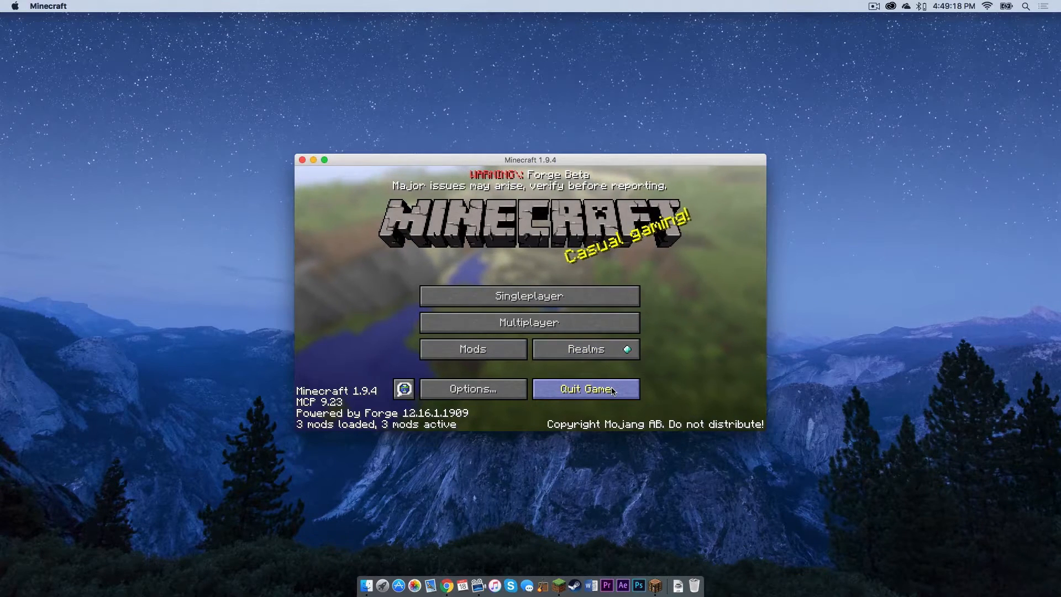
left_click(585, 388)
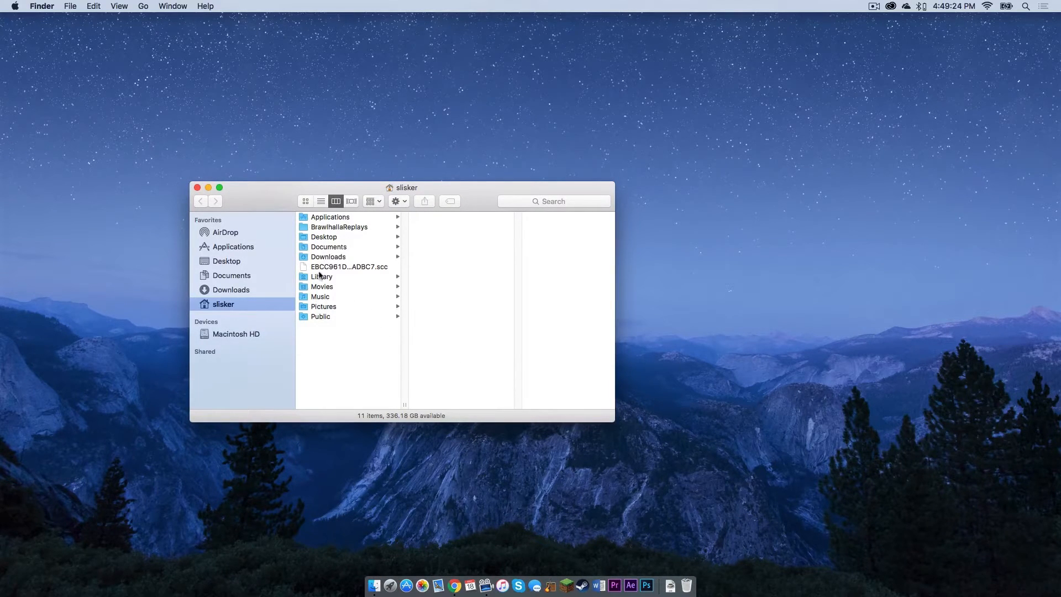
Browse to Library > Application Support > minecraft > mods in Finder to confirm the OptiFine jar is there
left_click(321, 276)
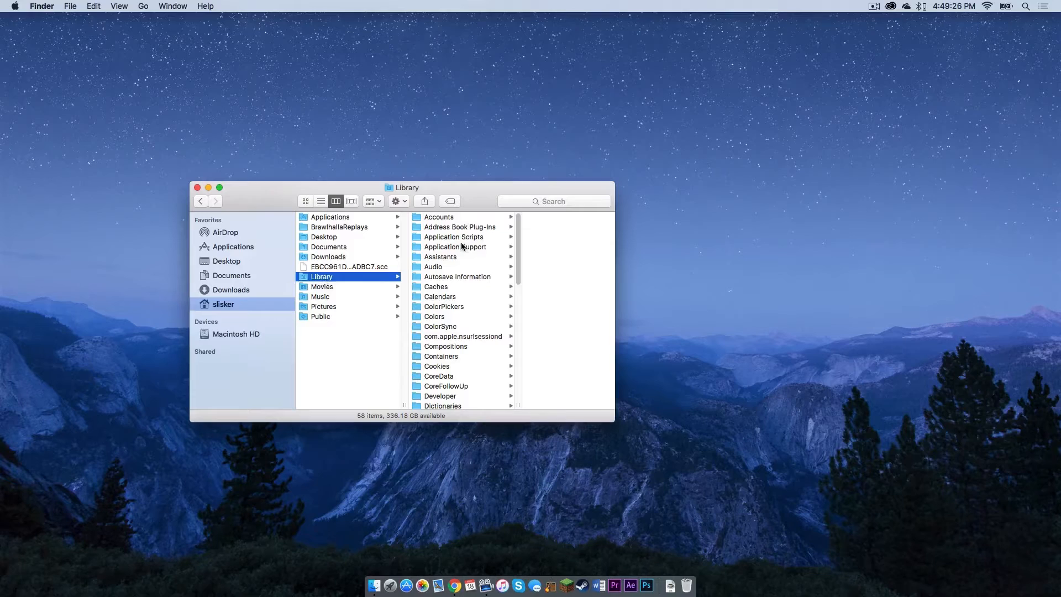
left_click(454, 247)
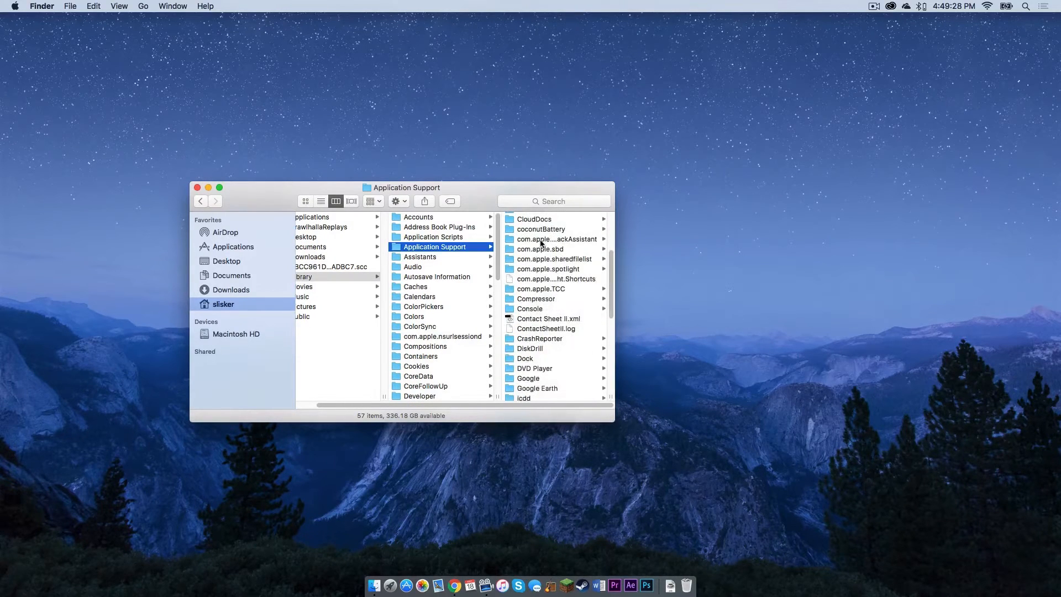
scroll("down", 3)
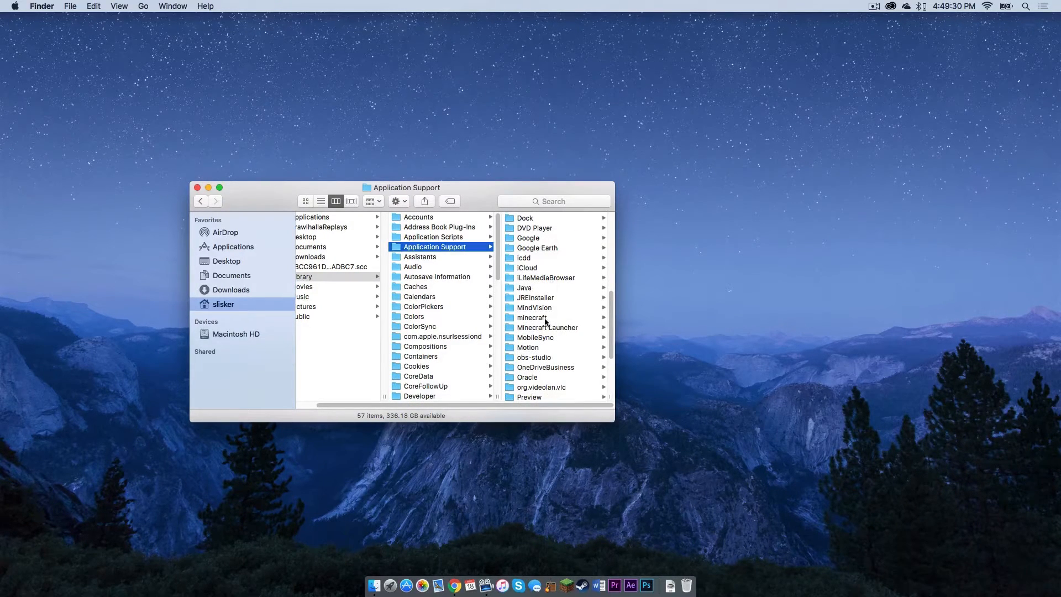
left_click(531, 318)
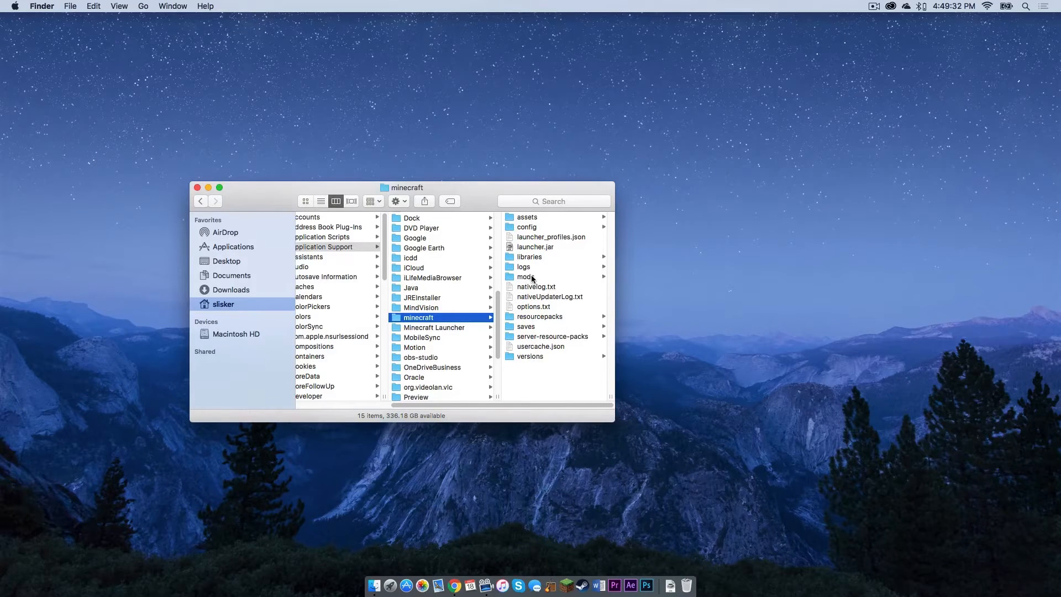
left_click(527, 277)
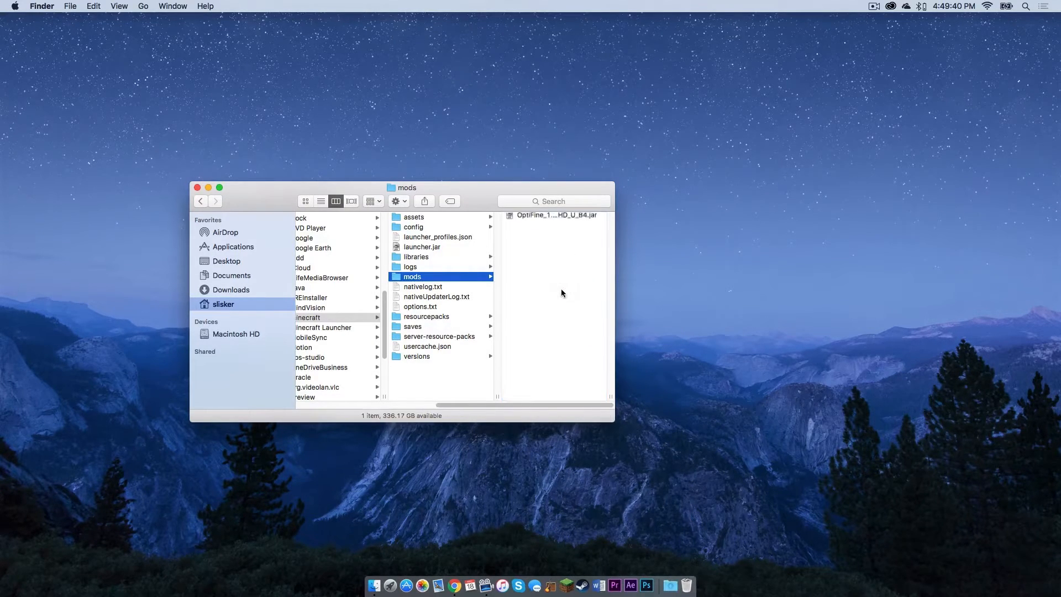
left_click(197, 188)
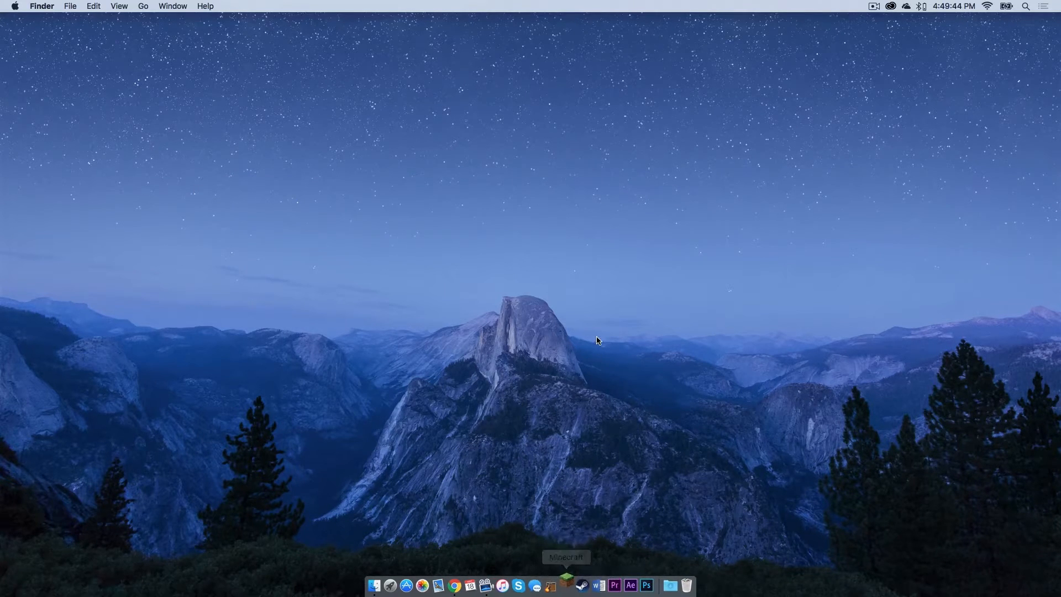
Launch Minecraft with Forge and OptiFine, review Video Settings, and start single-player world setup
left_click(566, 586)
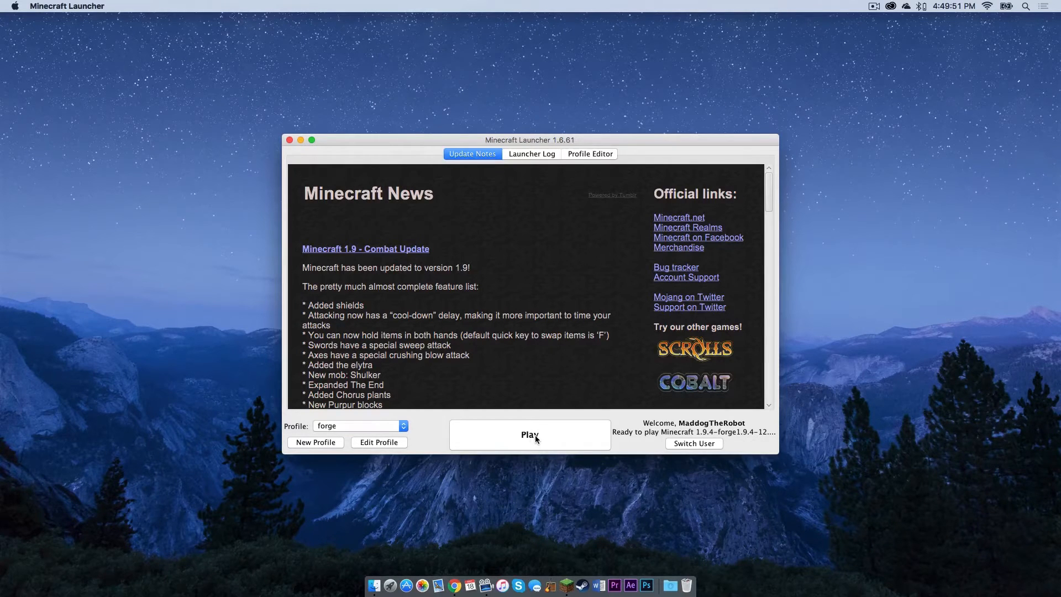
left_click(530, 435)
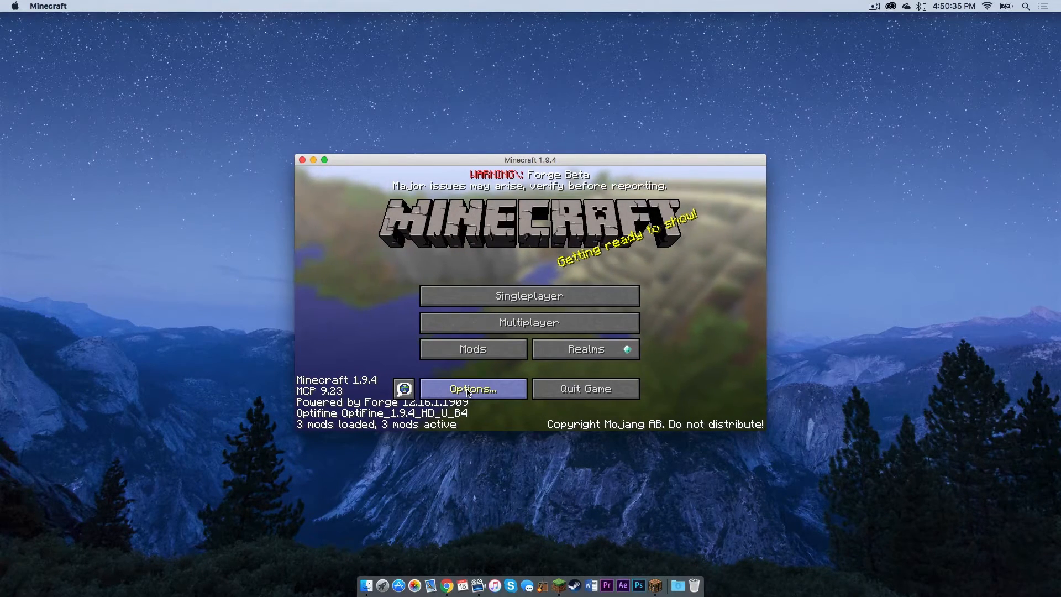
left_click(472, 388)
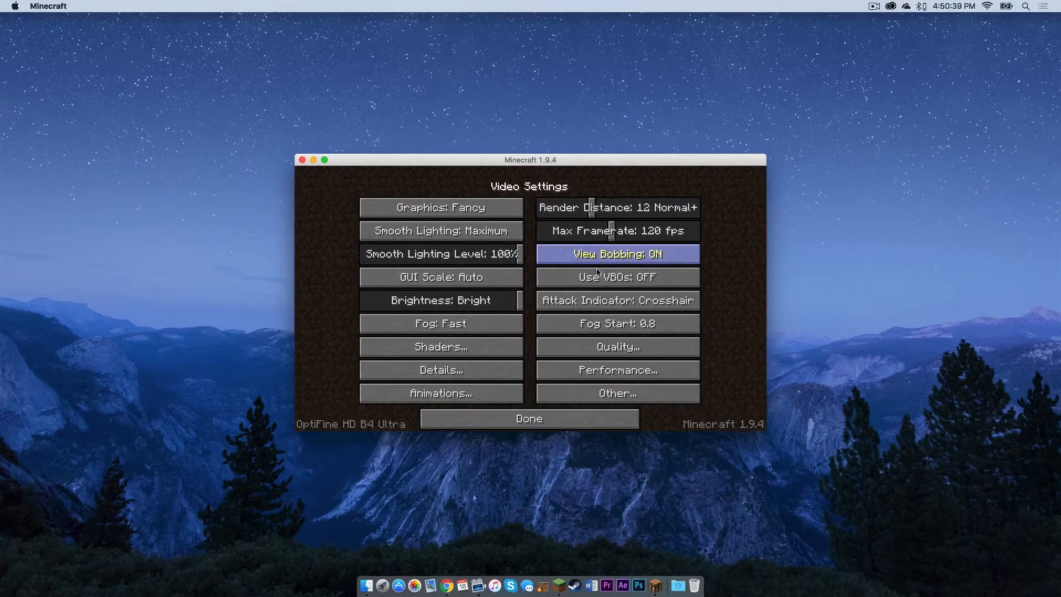
mouse_move(617, 371)
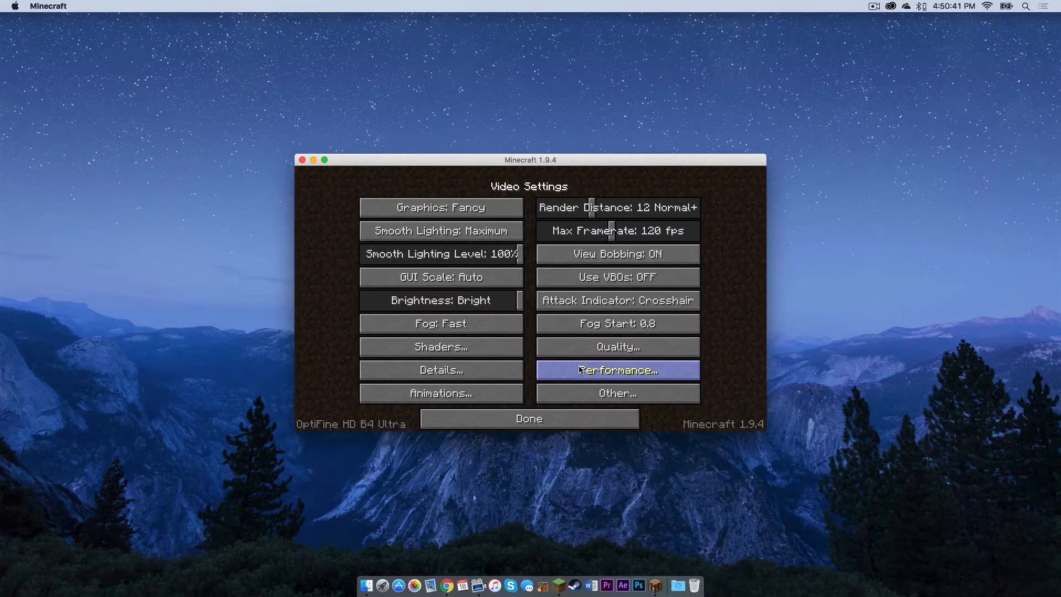
left_click(528, 418)
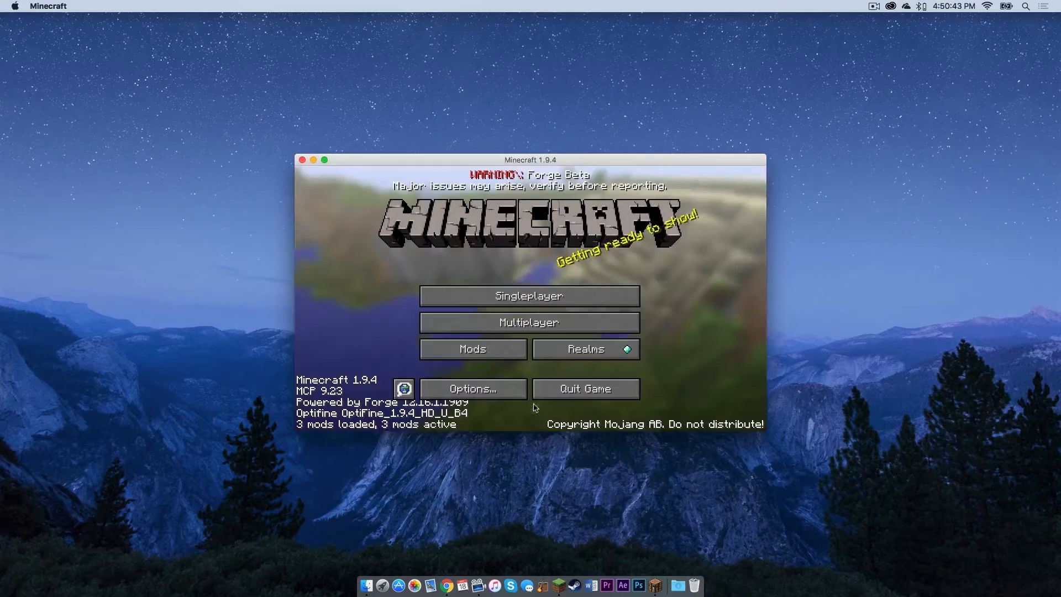
left_click(528, 296)
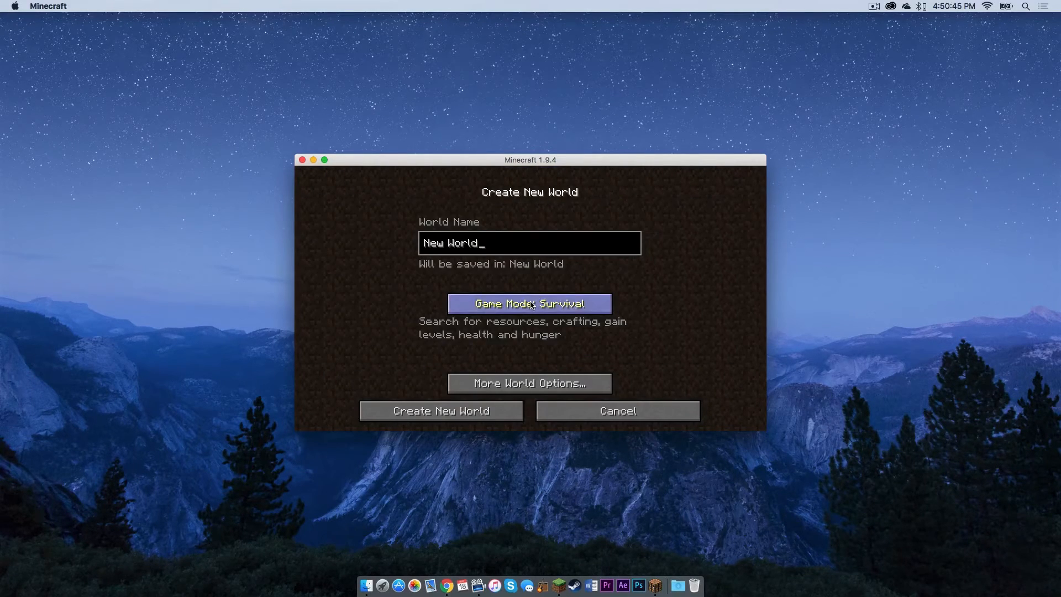
Create a new world with default settings and toggle the F3 debug overlay showing Forge and OptiFine
left_click(441, 411)
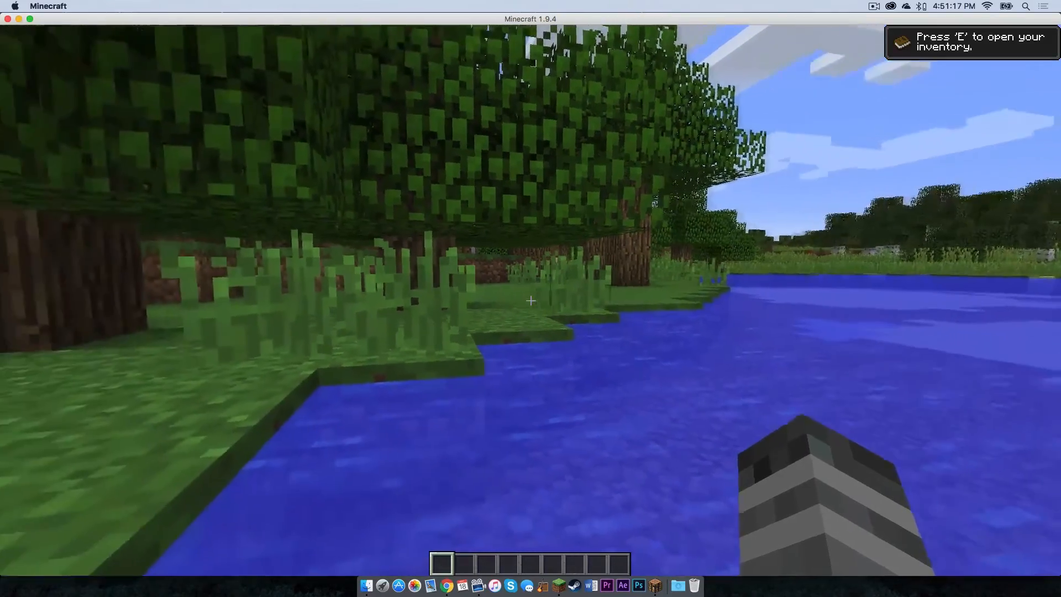
mouse_move(531, 300)
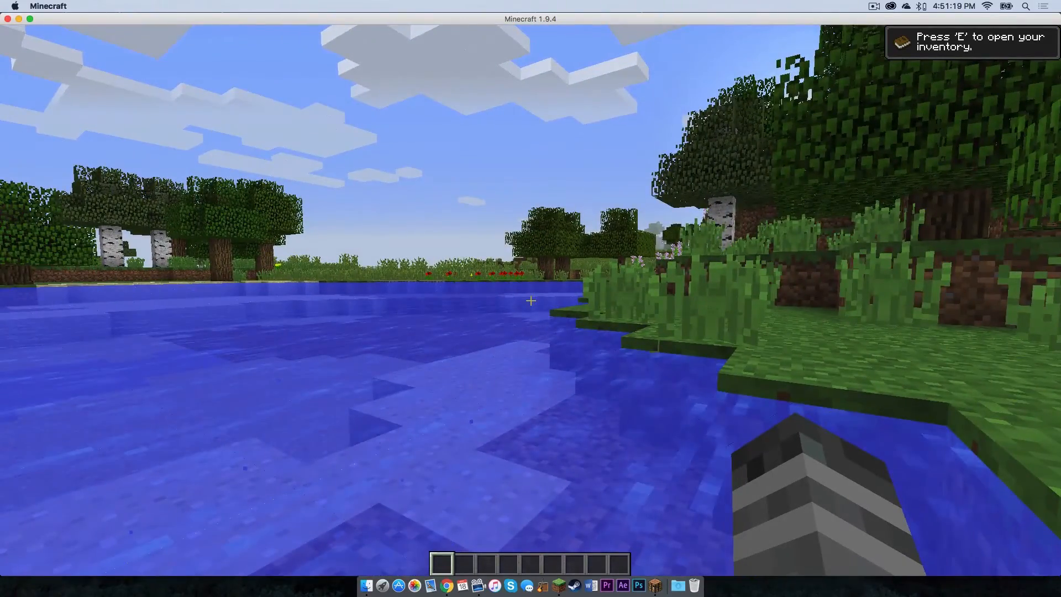
key("F3")
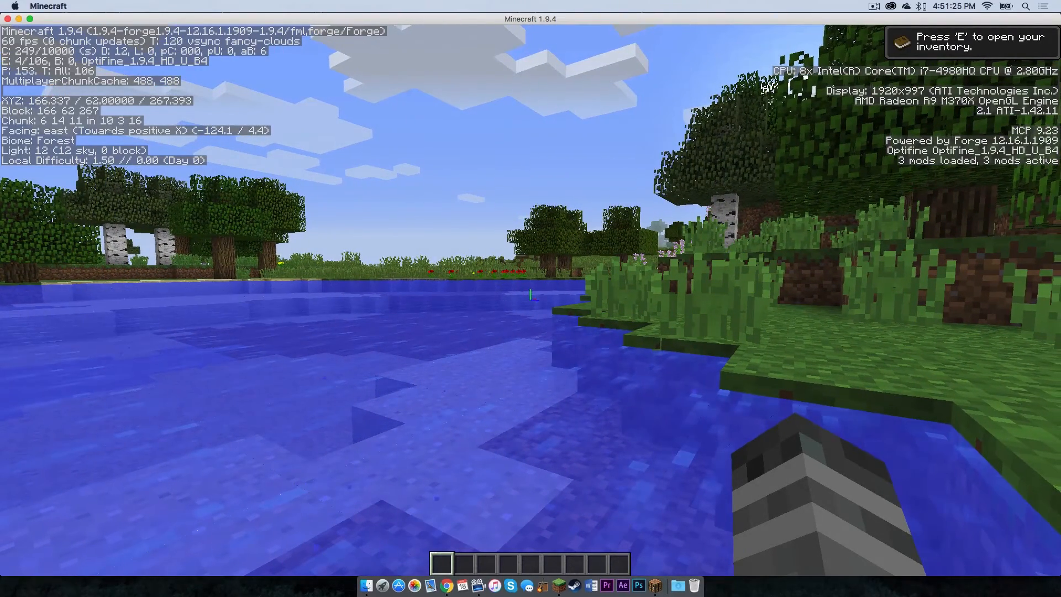
key("F3")
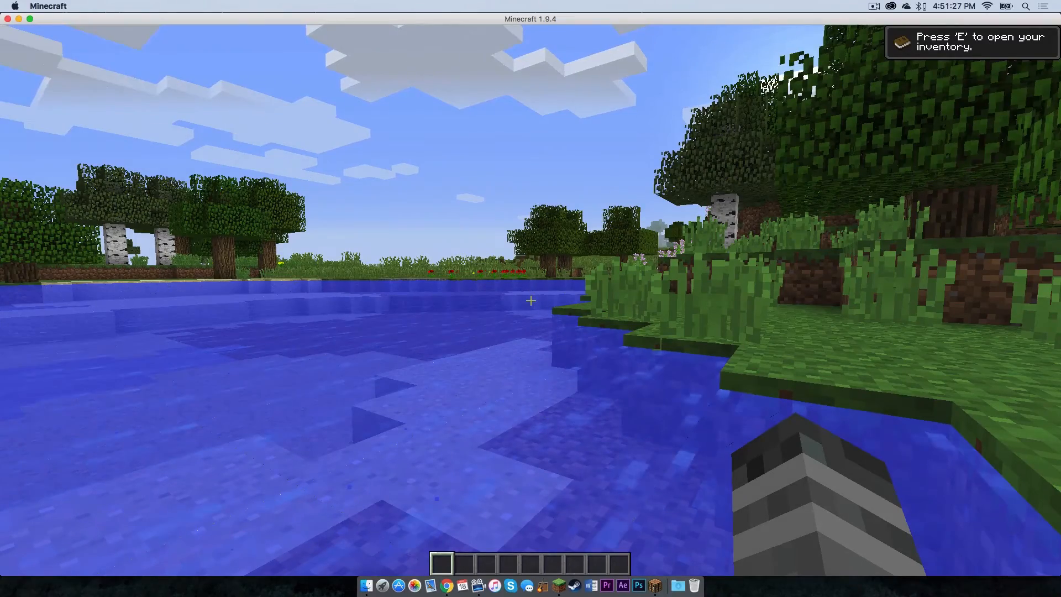